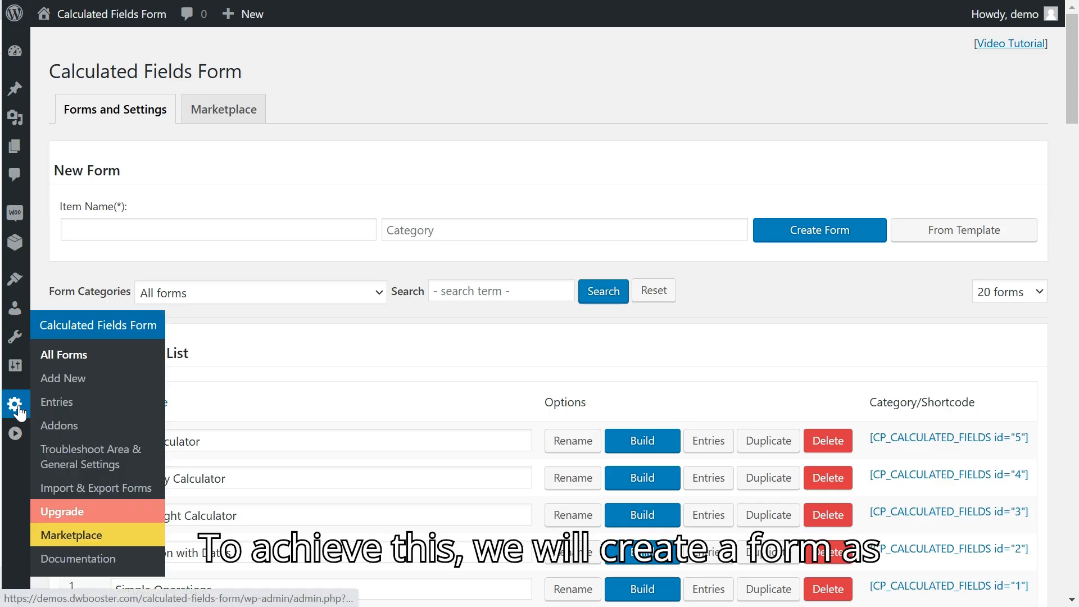
mouse_move(62, 377)
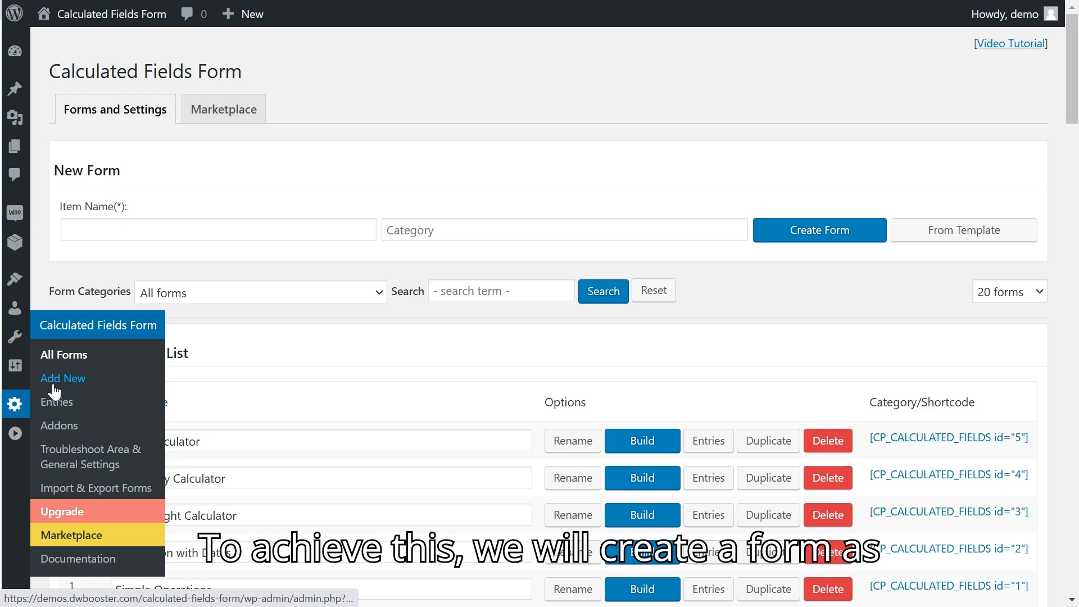
- Start a new blank form titled 'Product Price Calculator'
click(63, 378)
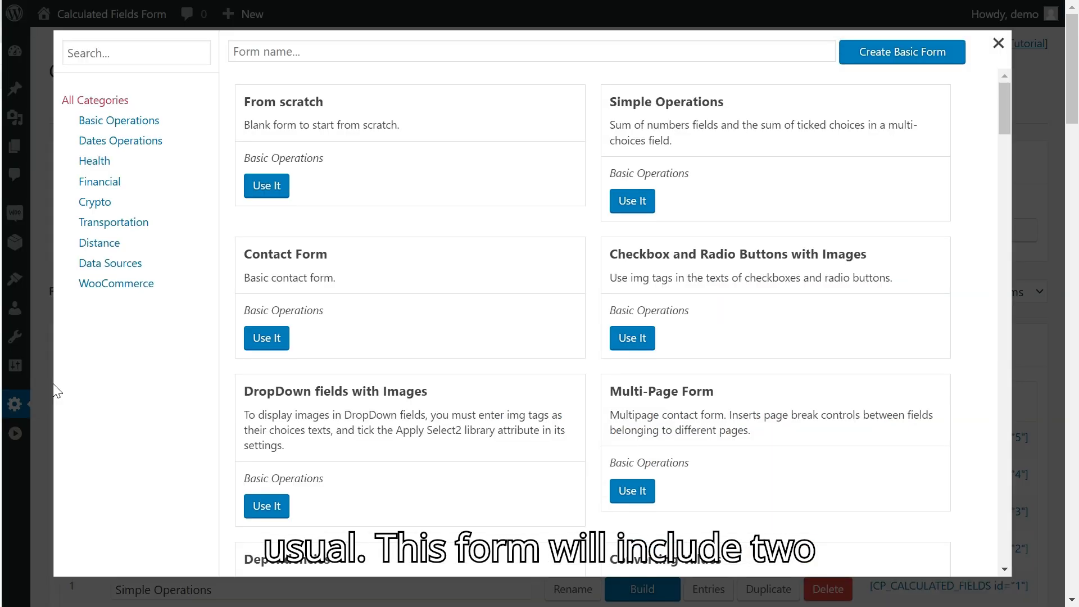
text(P)
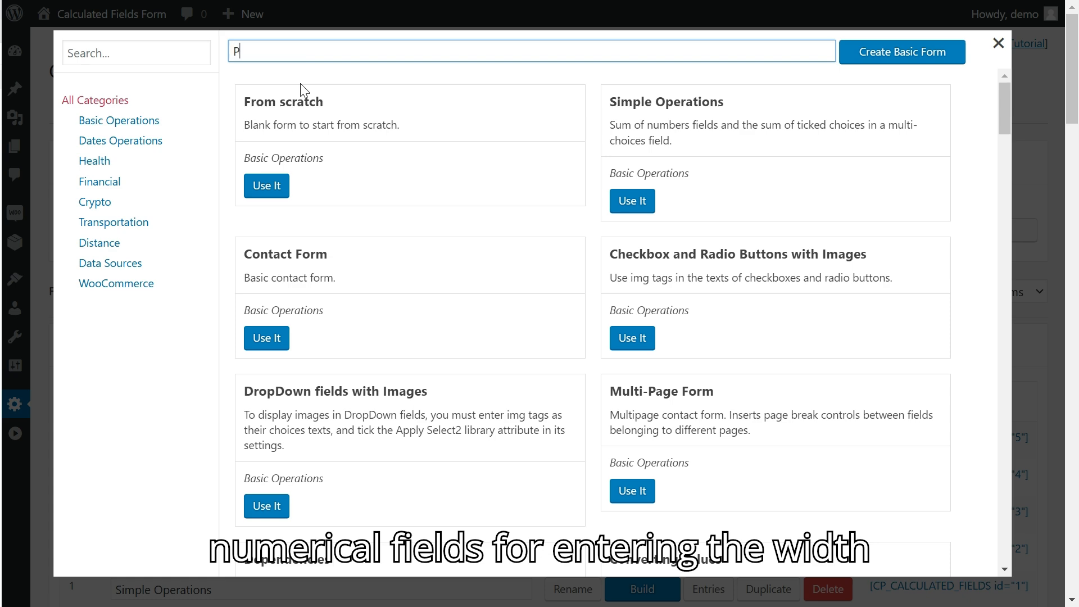
text(roduct Price Calculator)
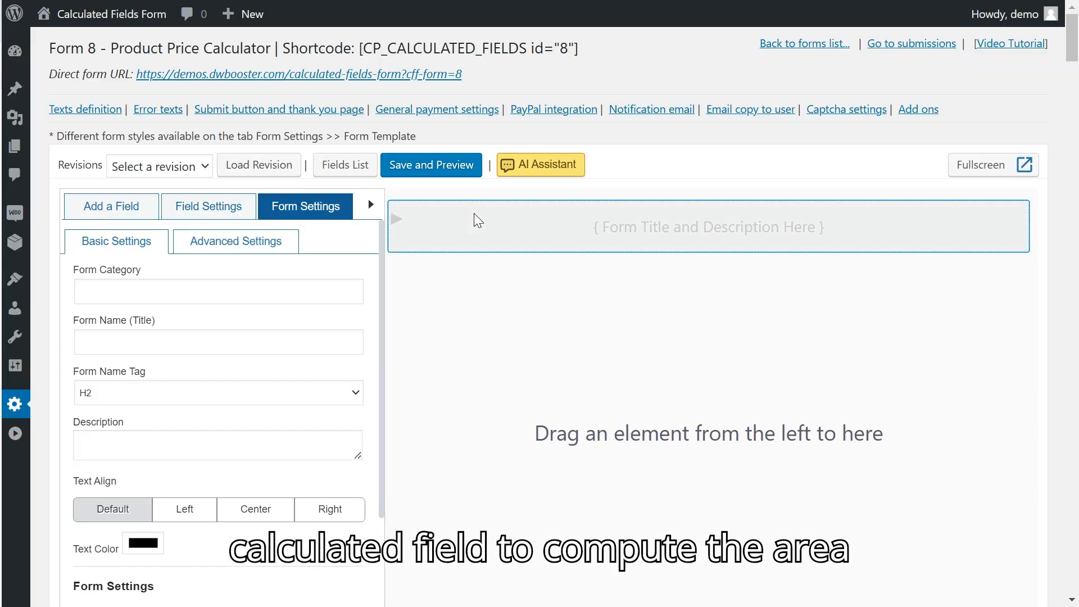
- Set category 'Calculator' and add Width and Length number fields plus an Area calculated field
text(Calculator)
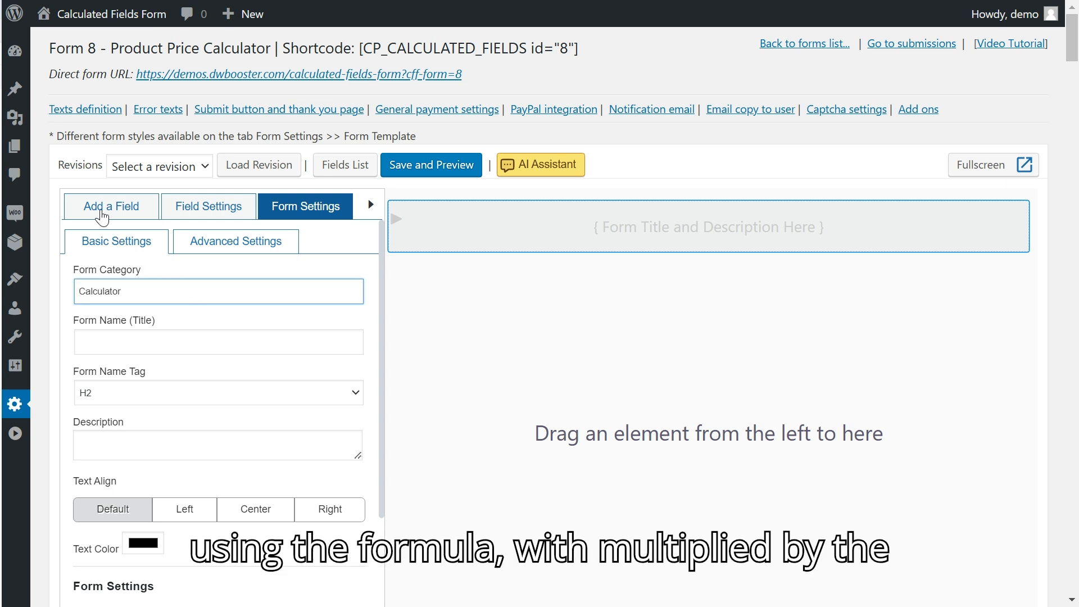
click(110, 206)
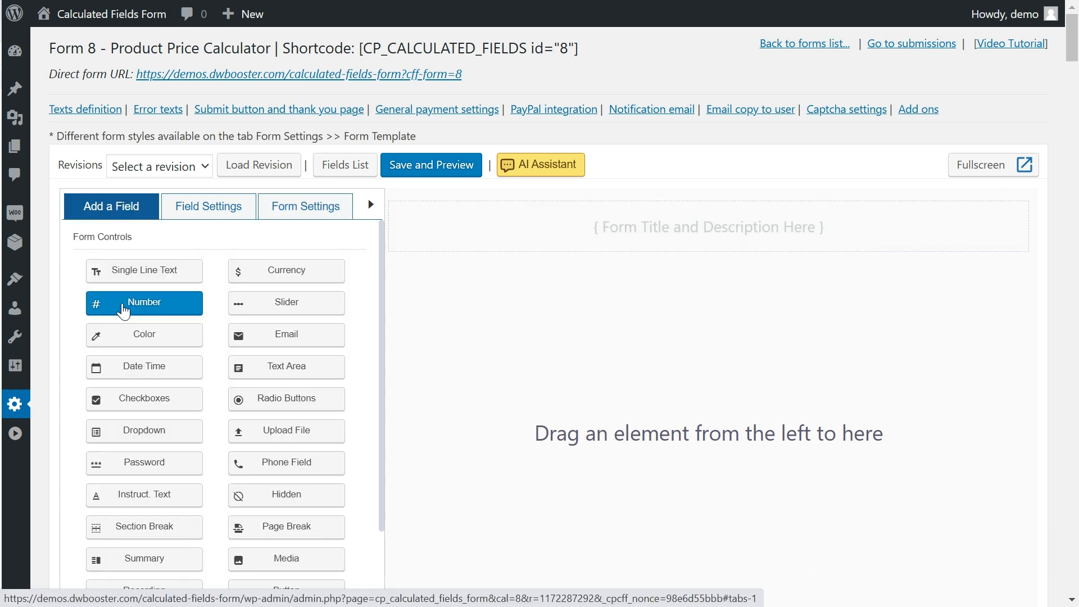
click(144, 303)
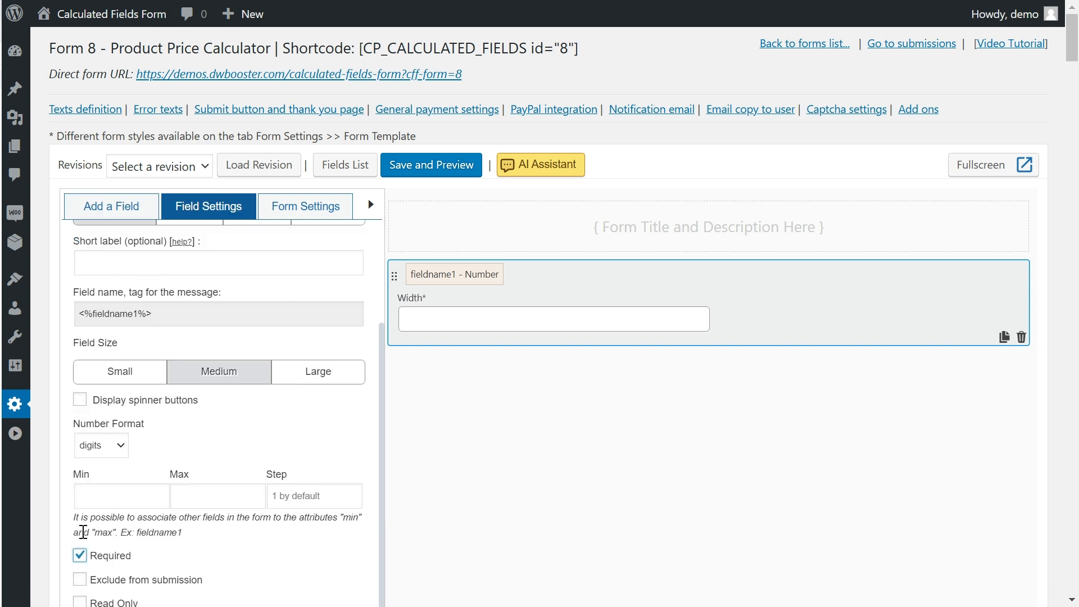
text(1)
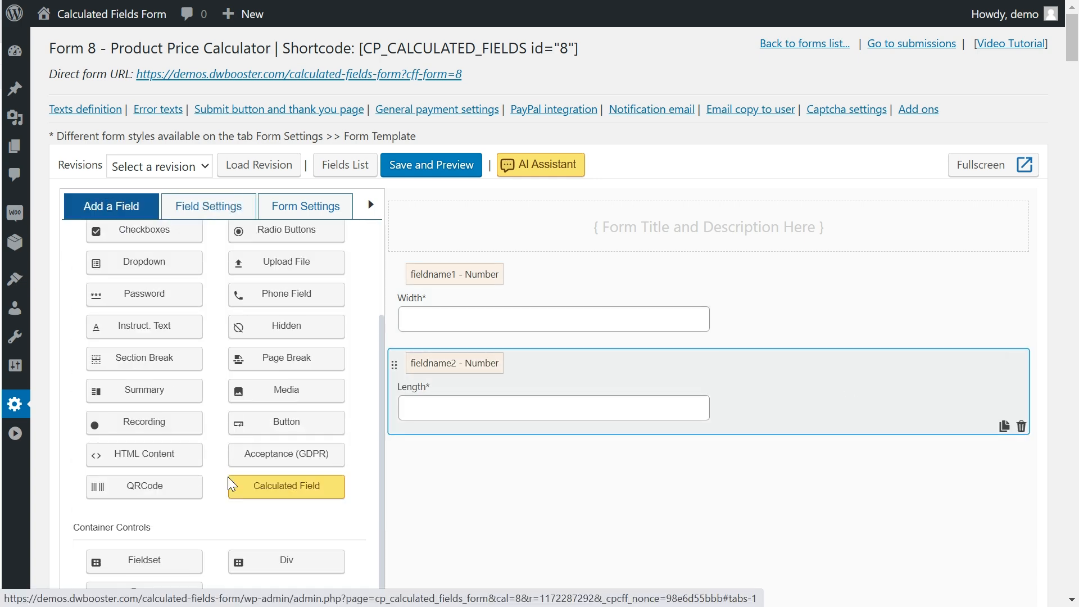
click(286, 486)
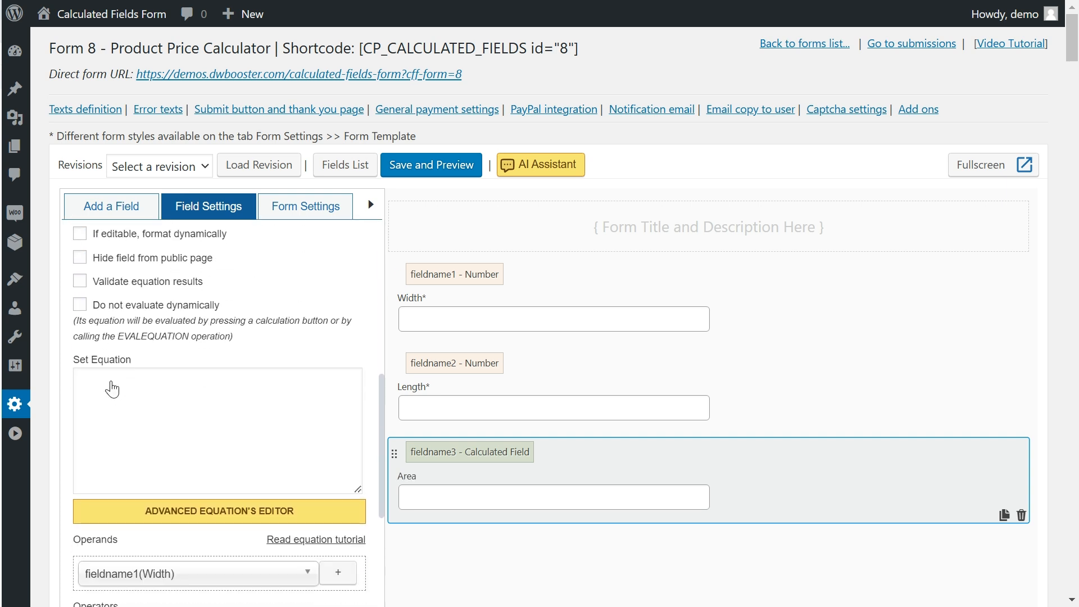
- Enter the Area equation using fieldname1 and insert a second calculated field
text(fieldname1)
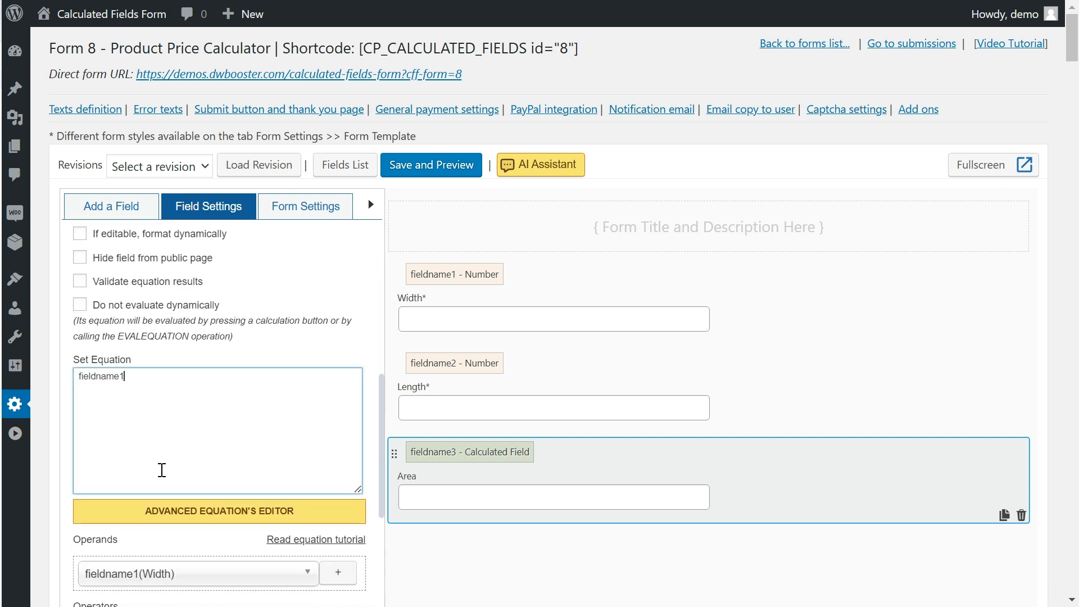
click(111, 205)
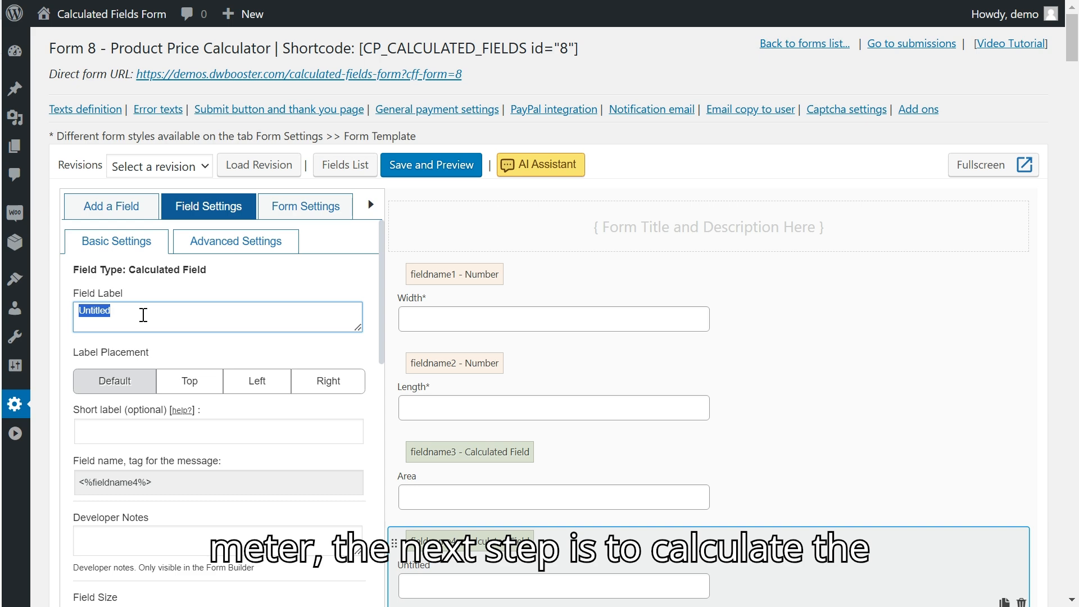
- Enter the equation PREC(woocommerce_cpcff_product_price*...) for the Total field
scroll(down, 3)
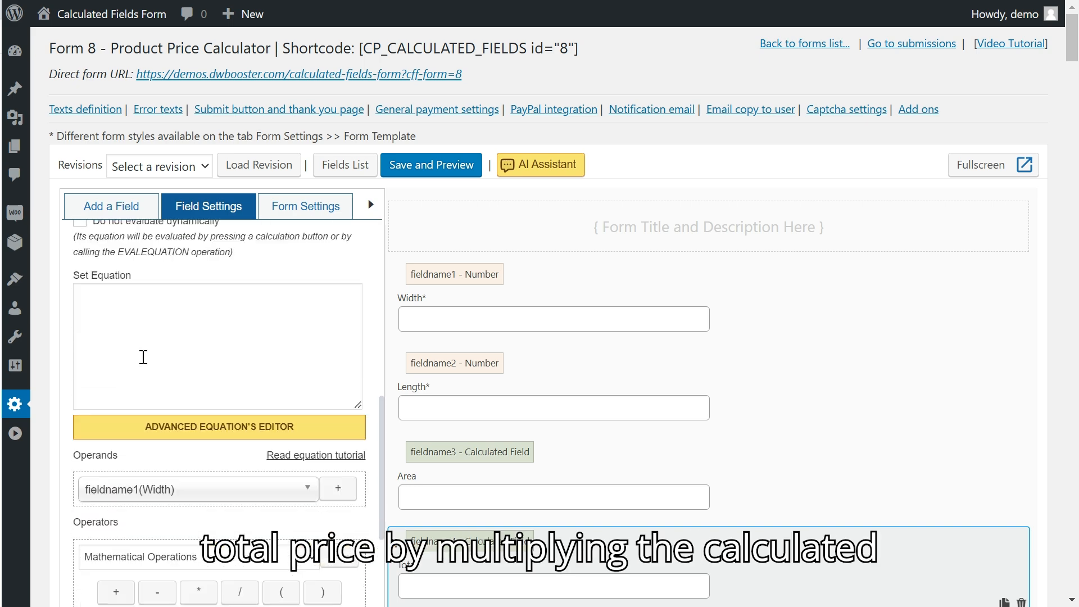
text(PRE)
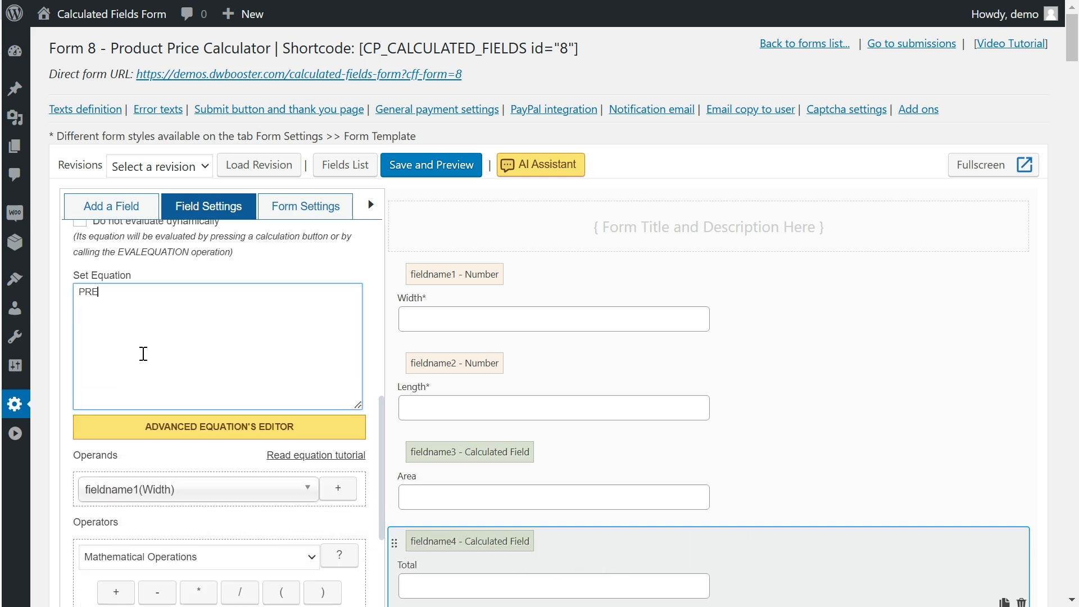
text(C(woocommerce_cpcff_product_price)
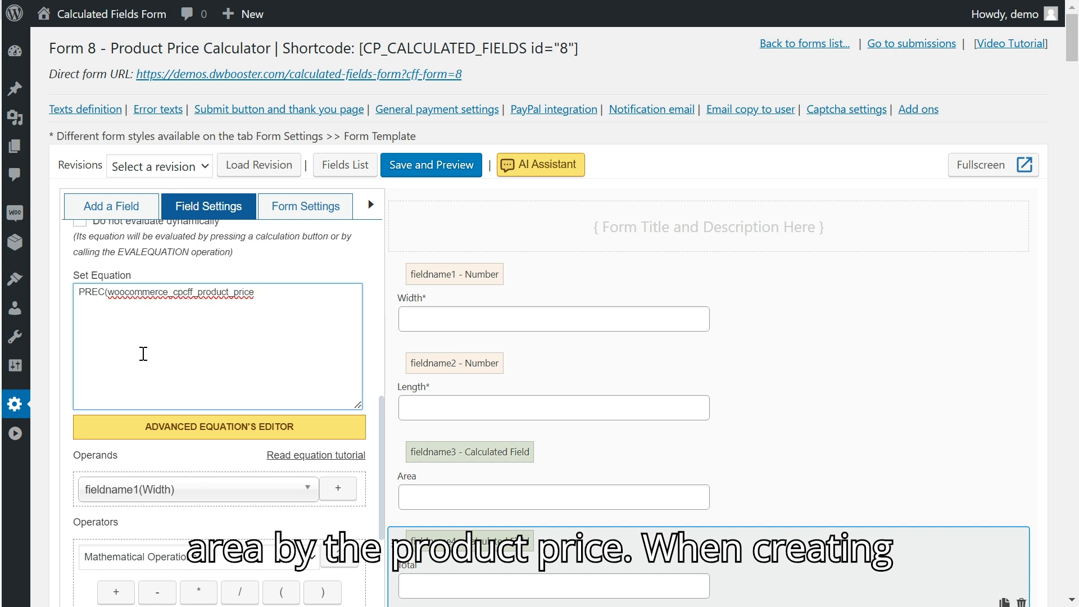
text(*)
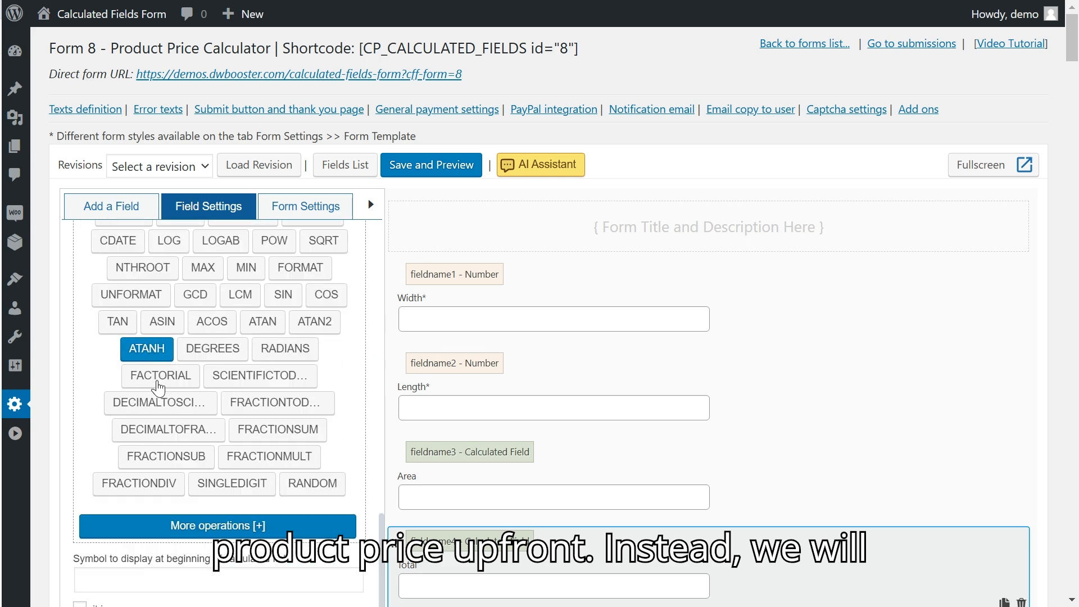
- Give the Total field a $ prefix and mark it as a currency
scroll(down, 3)
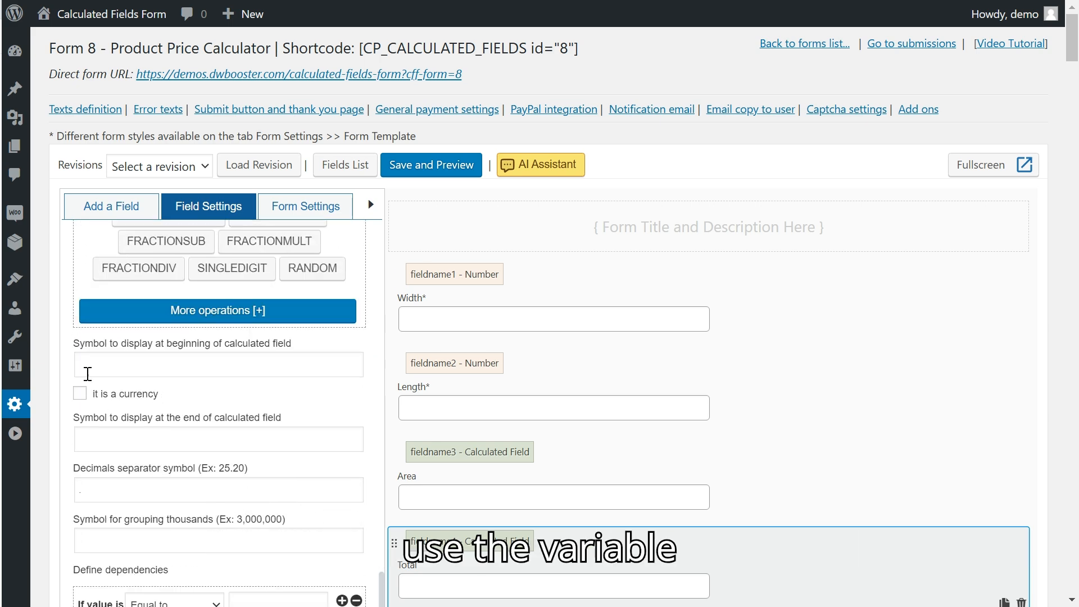
text($)
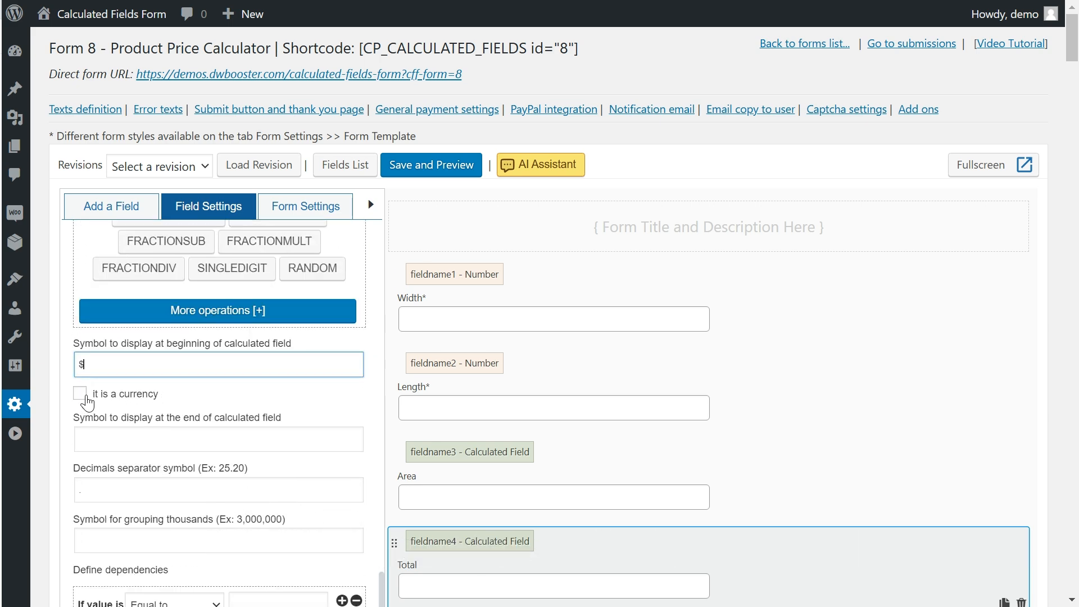
click(79, 394)
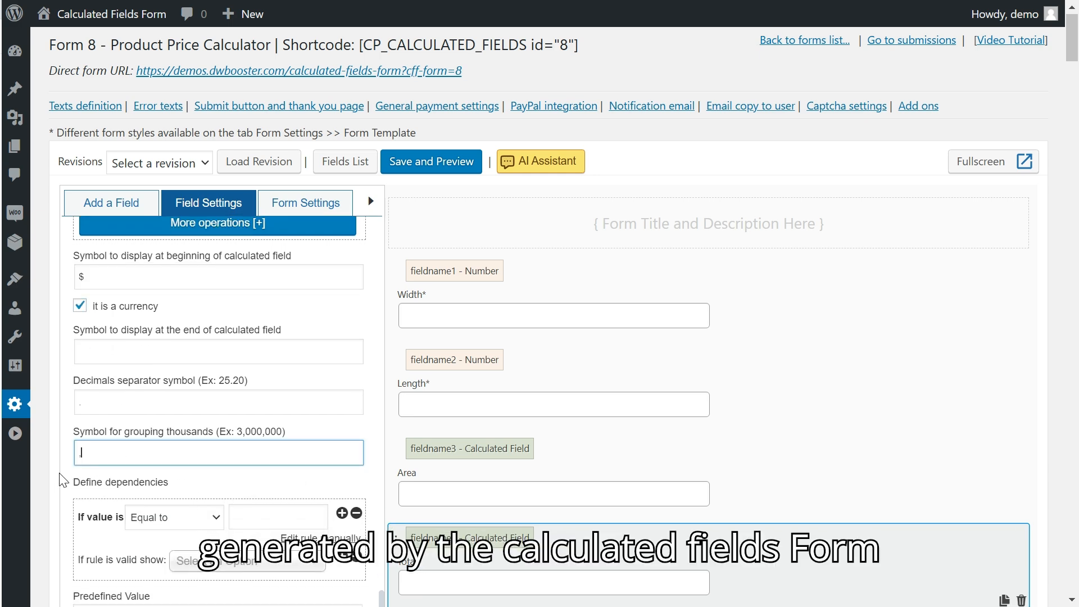
scroll(down, 3)
text(,)
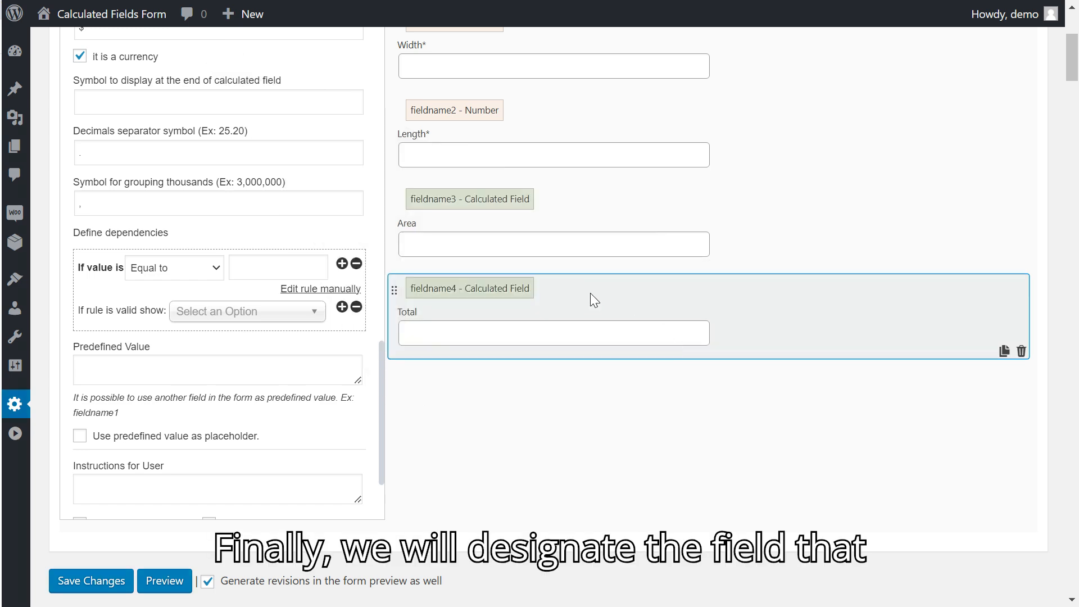
mouse_move(532, 392)
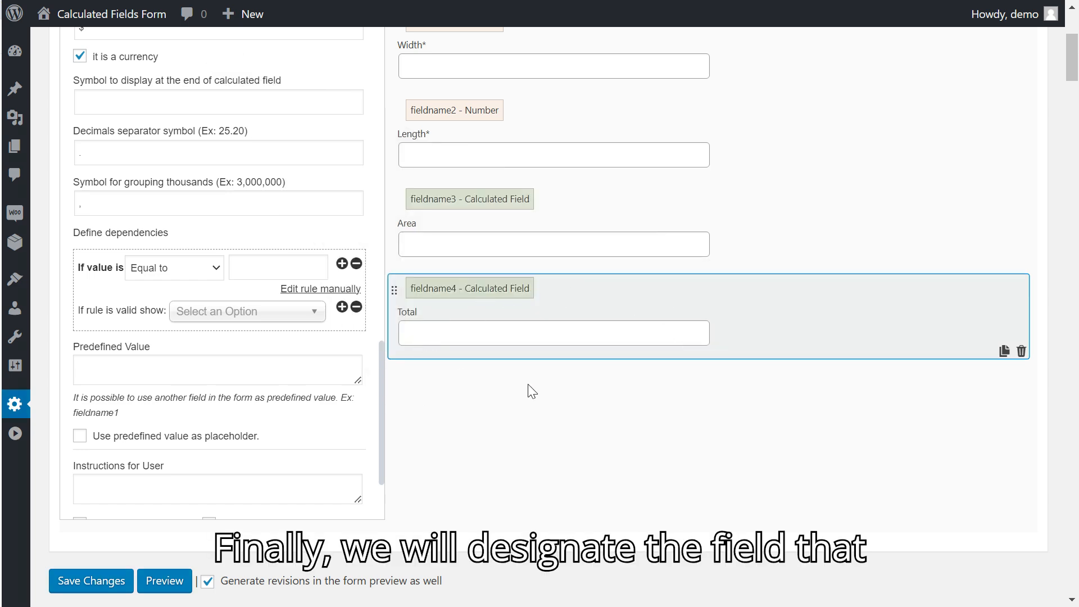
- Set the payment request cost to fieldname4 (Untitled)
scroll(down, 3)
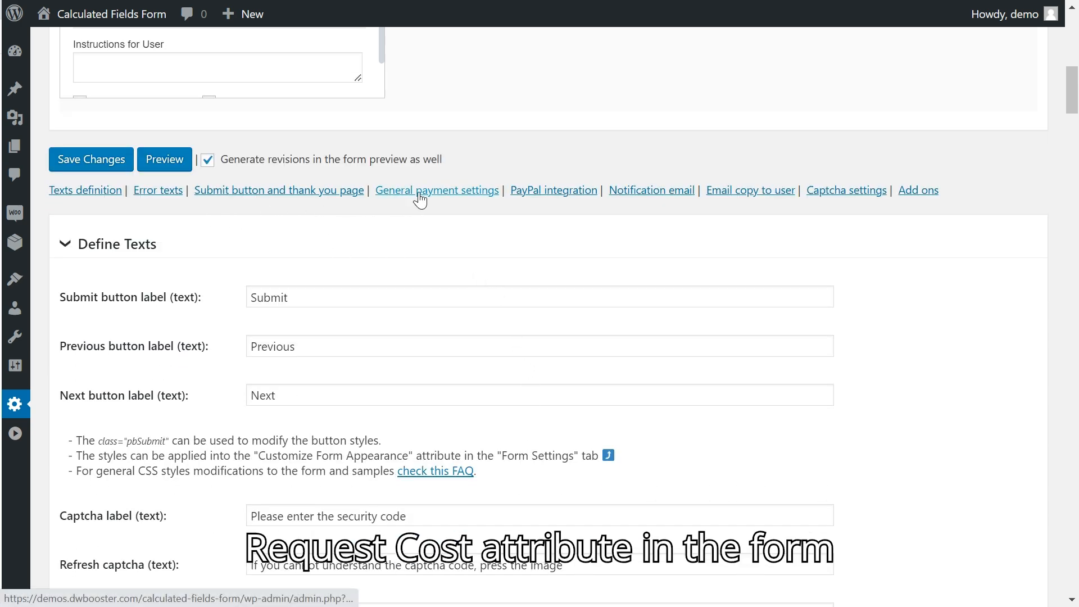
click(437, 190)
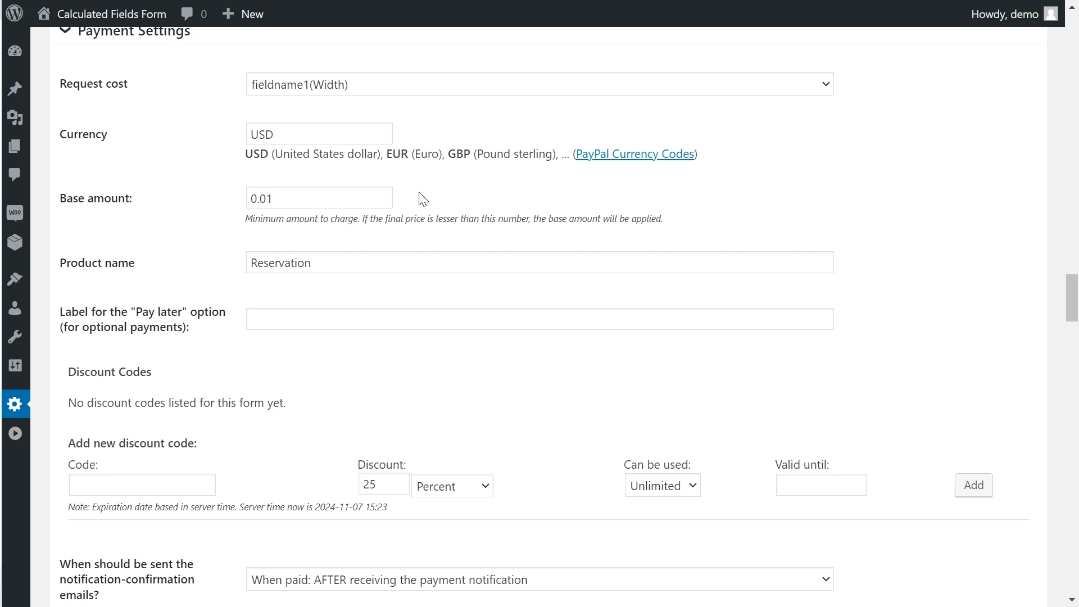
click(539, 84)
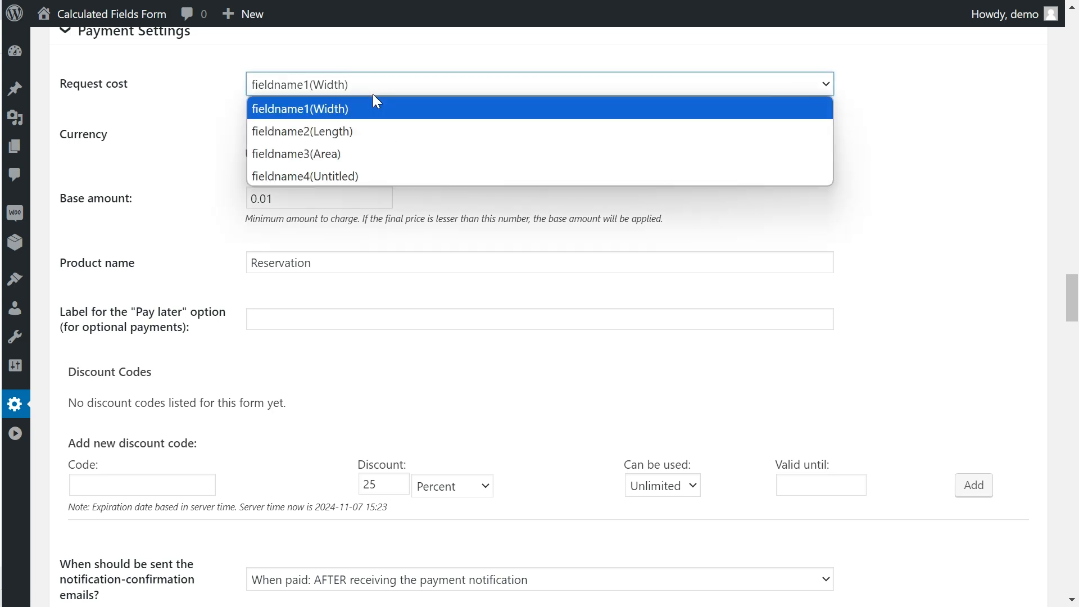
click(304, 176)
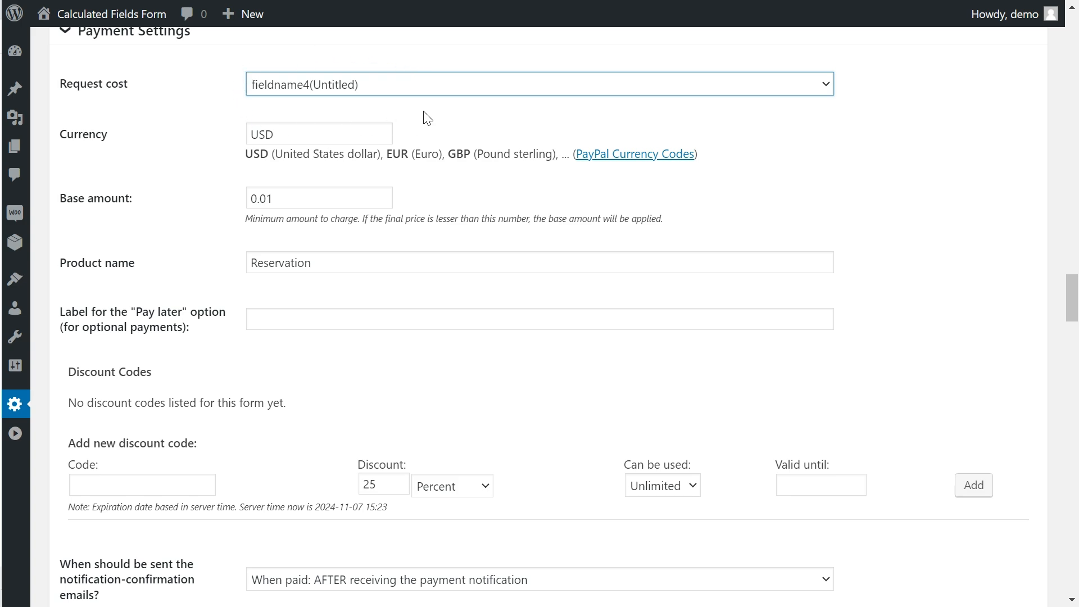
mouse_move(407, 122)
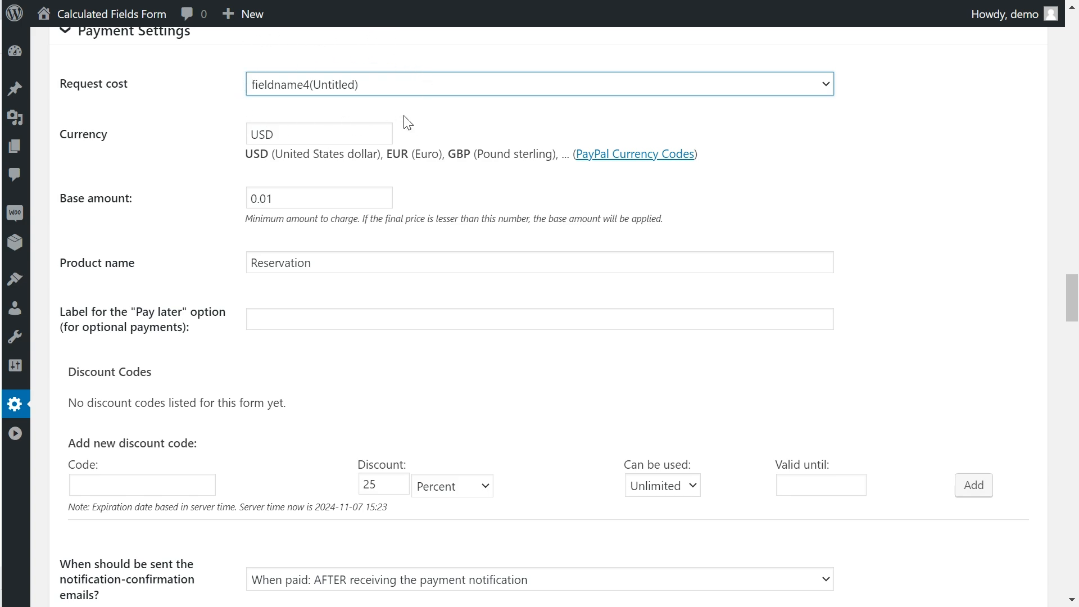
- Save the form settings changes
scroll(down, 3)
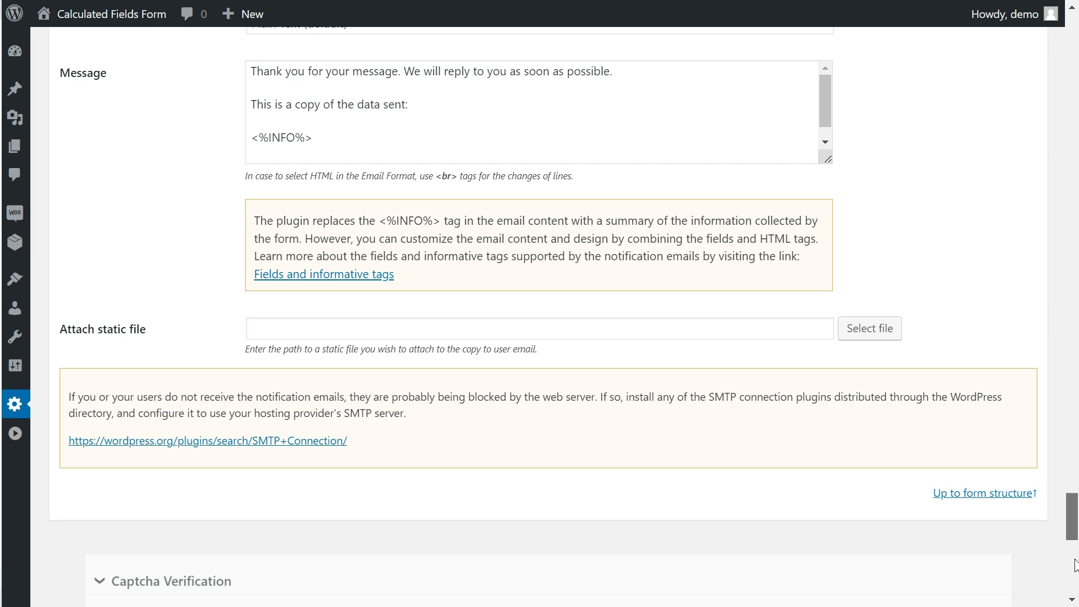
scroll(down, 3)
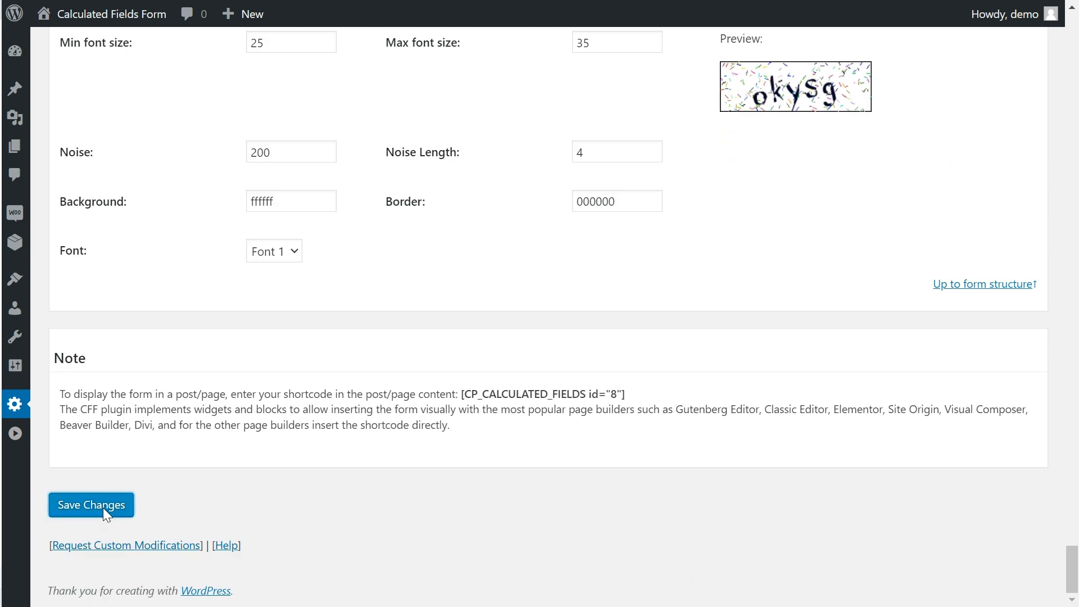
click(91, 505)
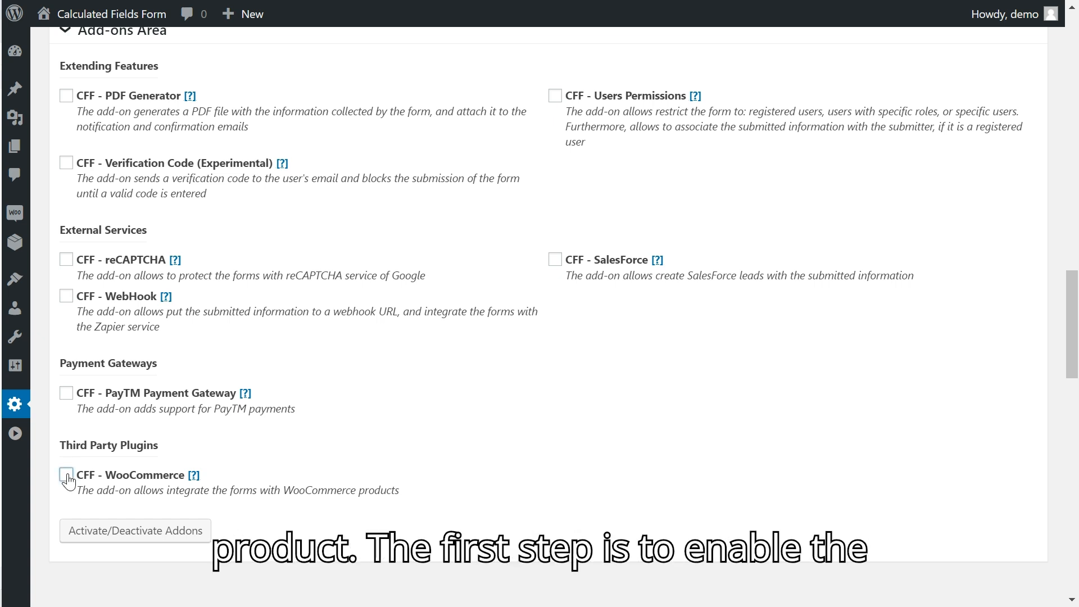
- Enable the CFF - WooCommerce add-on in the Add-ons Area
click(66, 475)
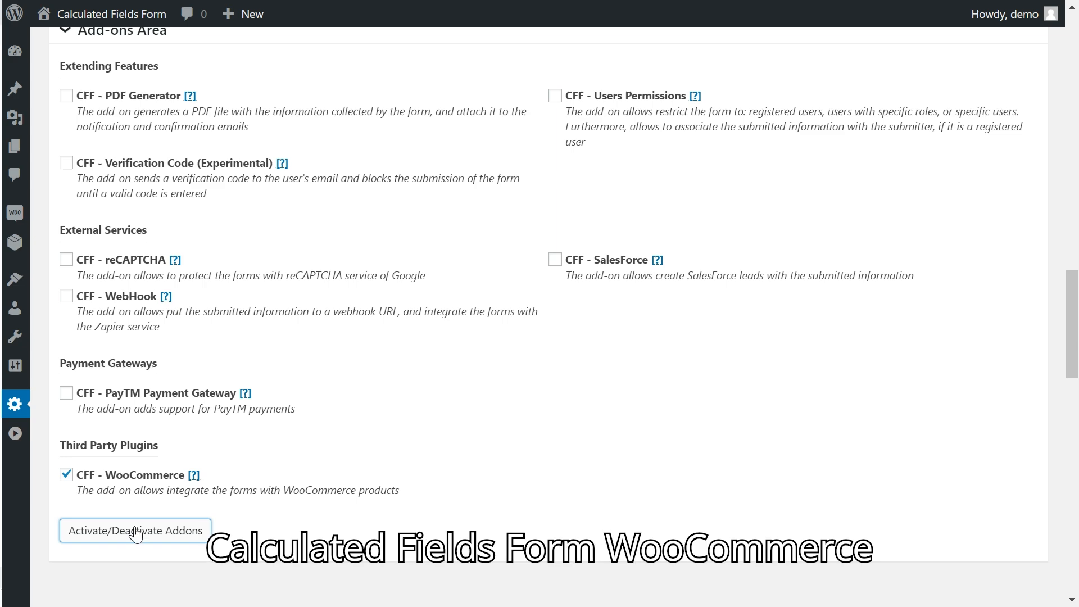
scroll(down, 3)
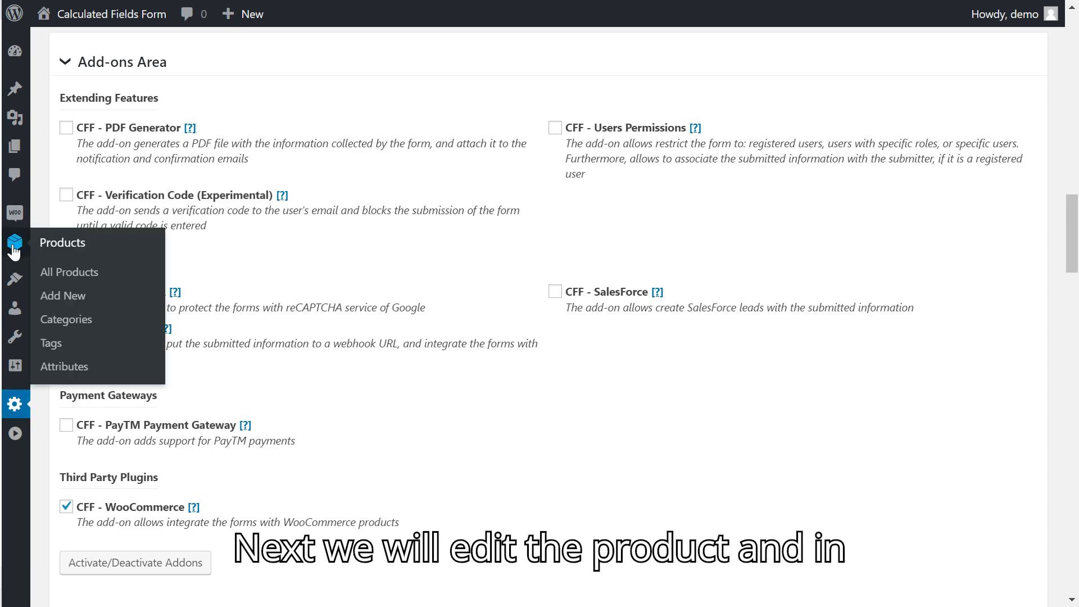
- Edit the Tile product, select Product Price Calculator (8) as its form, and update
click(69, 272)
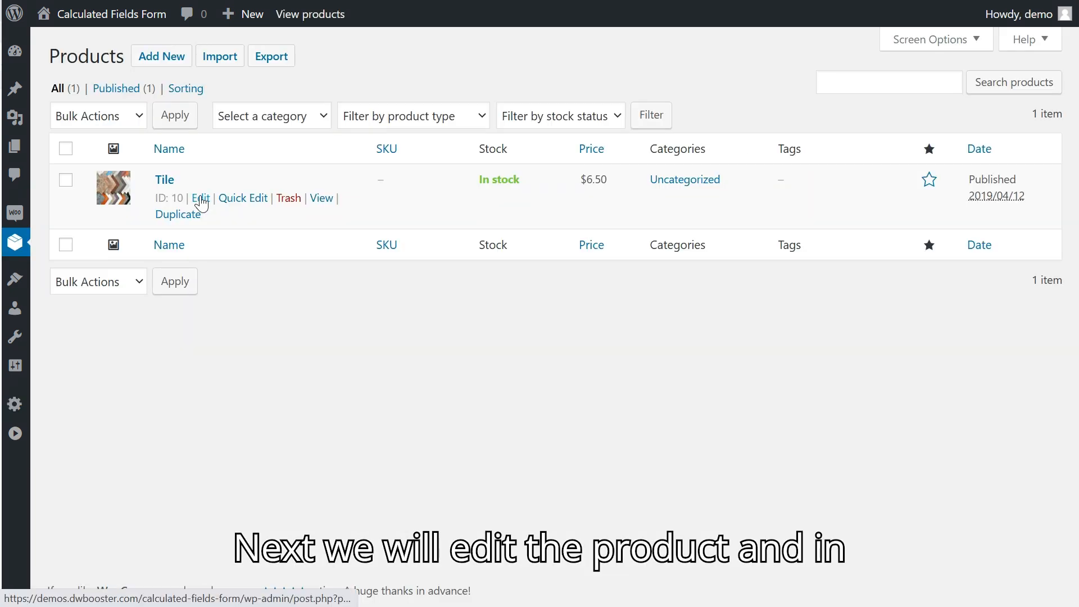
click(200, 198)
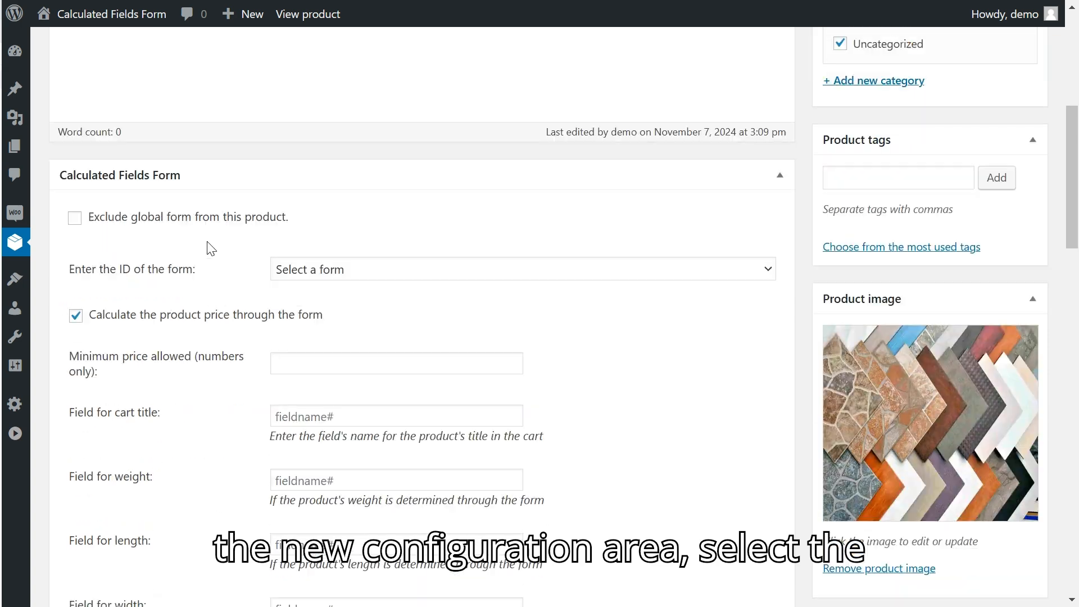
click(521, 269)
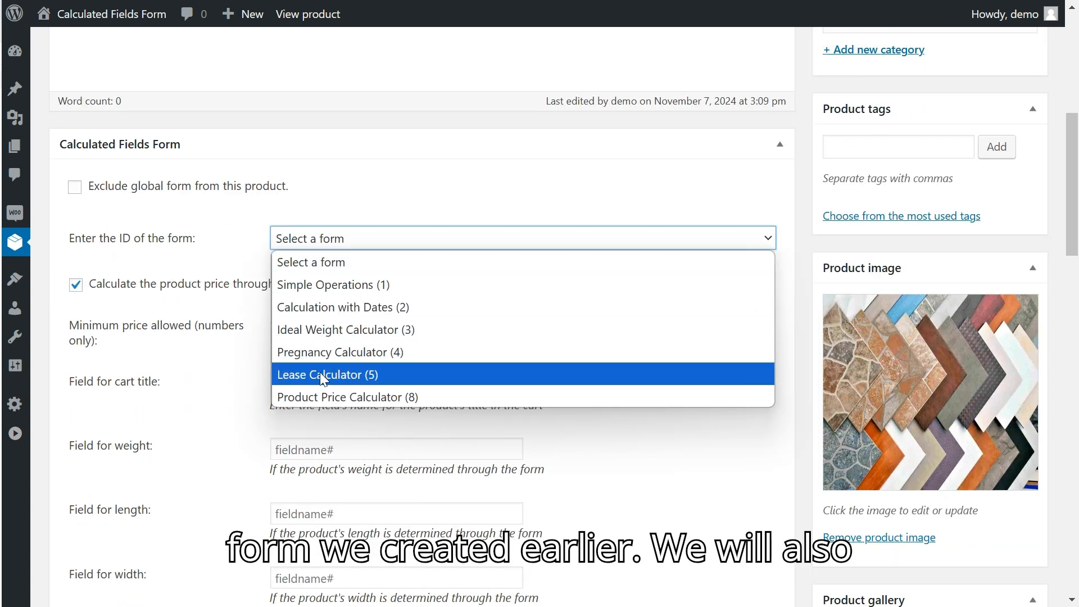
click(347, 397)
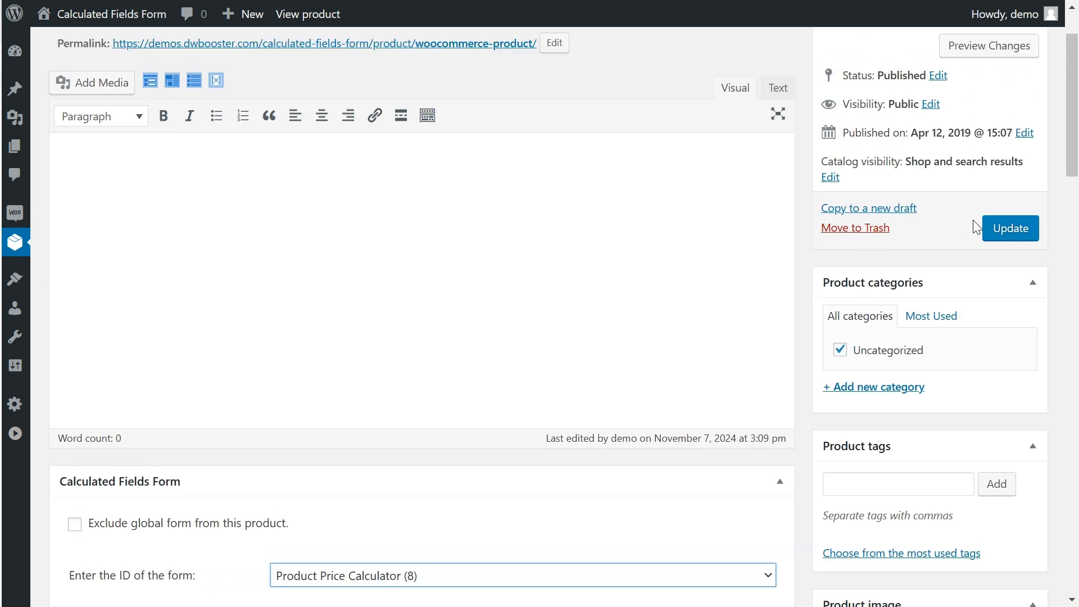
click(1009, 228)
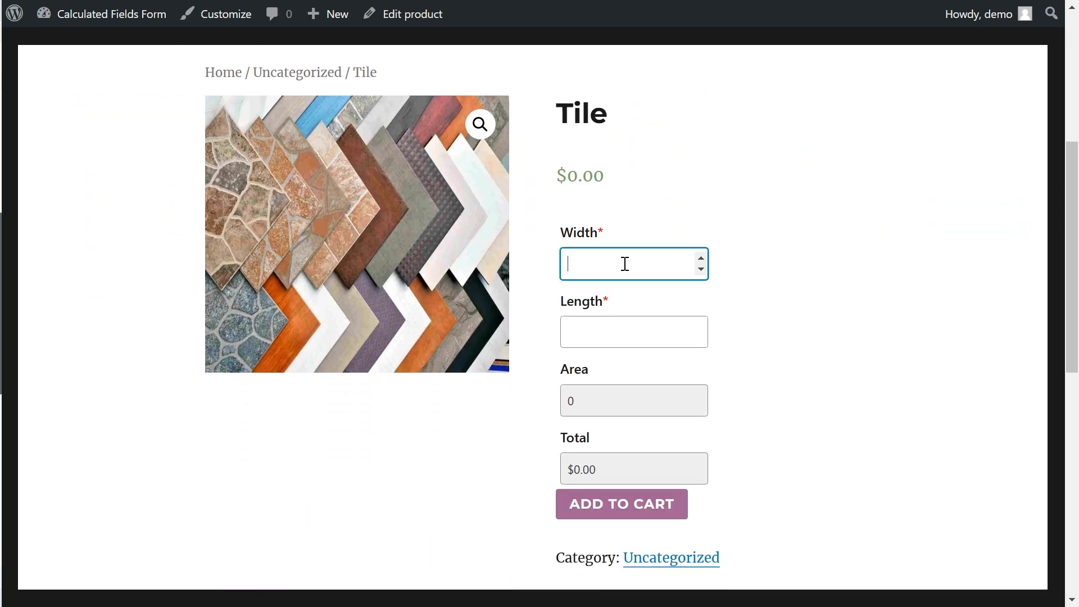
- Order Tile at width 10 and length 20 for $1,300.00 and view the cart
text(10)
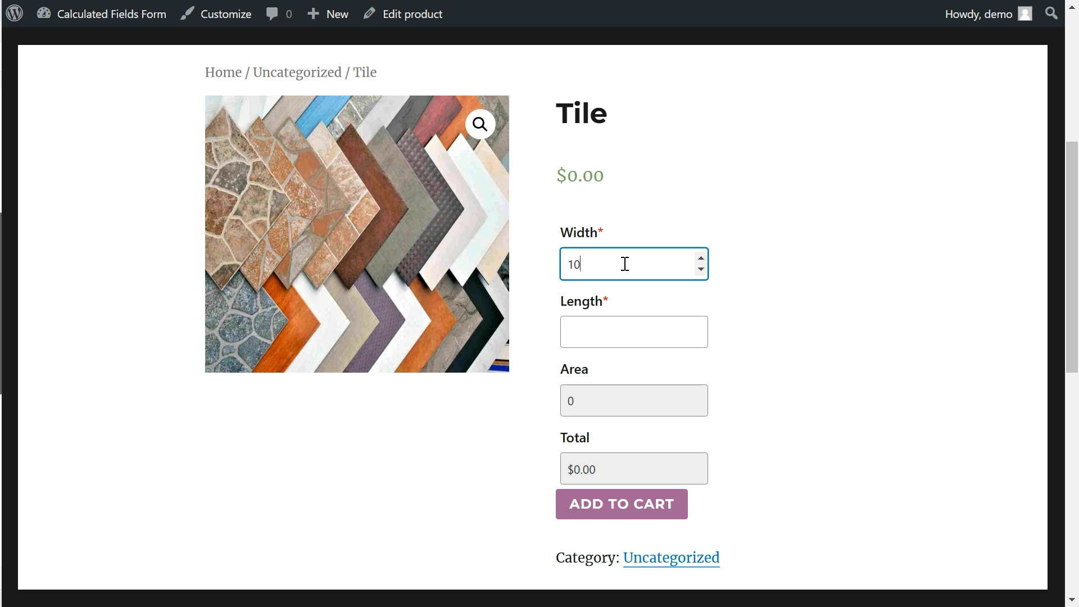
click(633, 332)
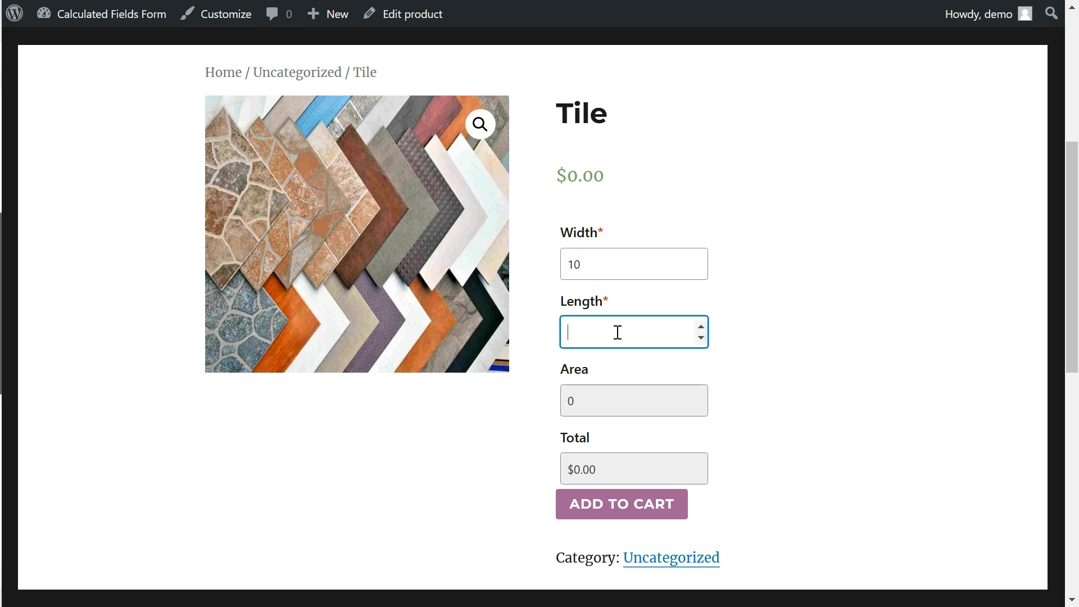
text(20)
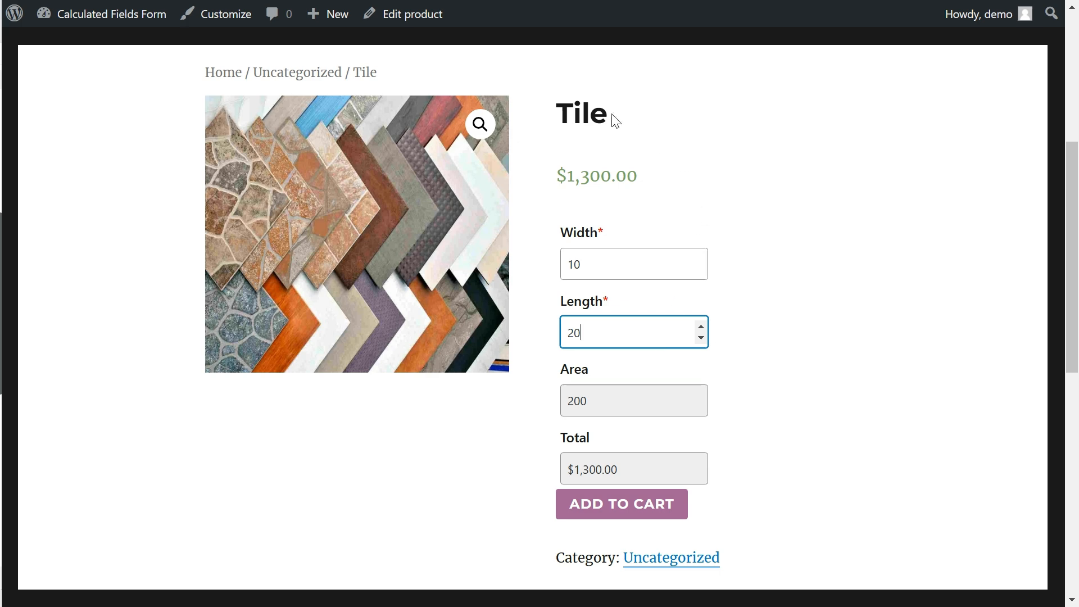
mouse_move(672, 425)
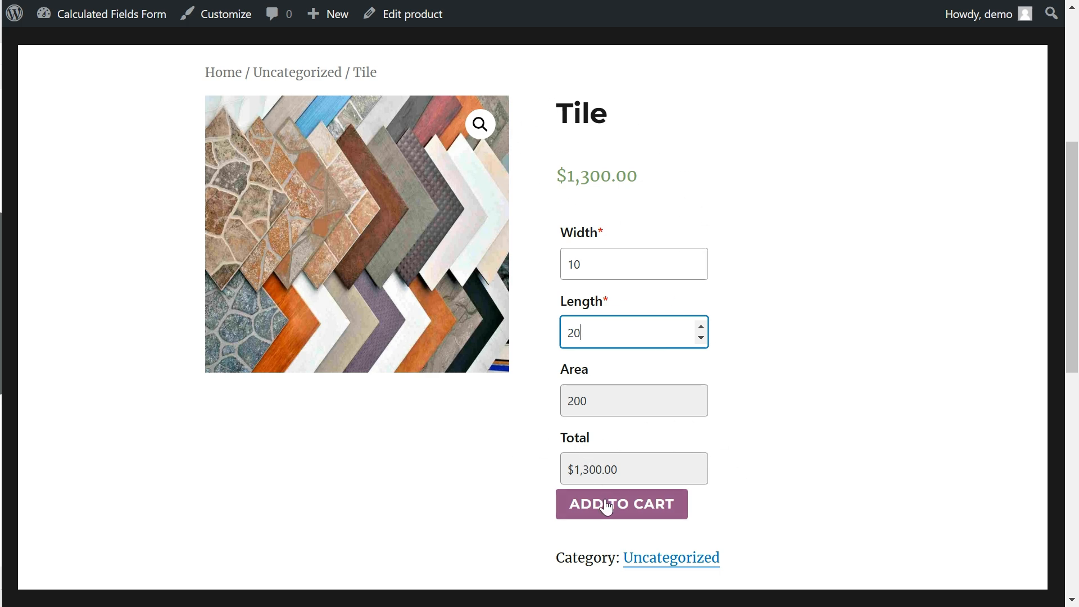
click(620, 503)
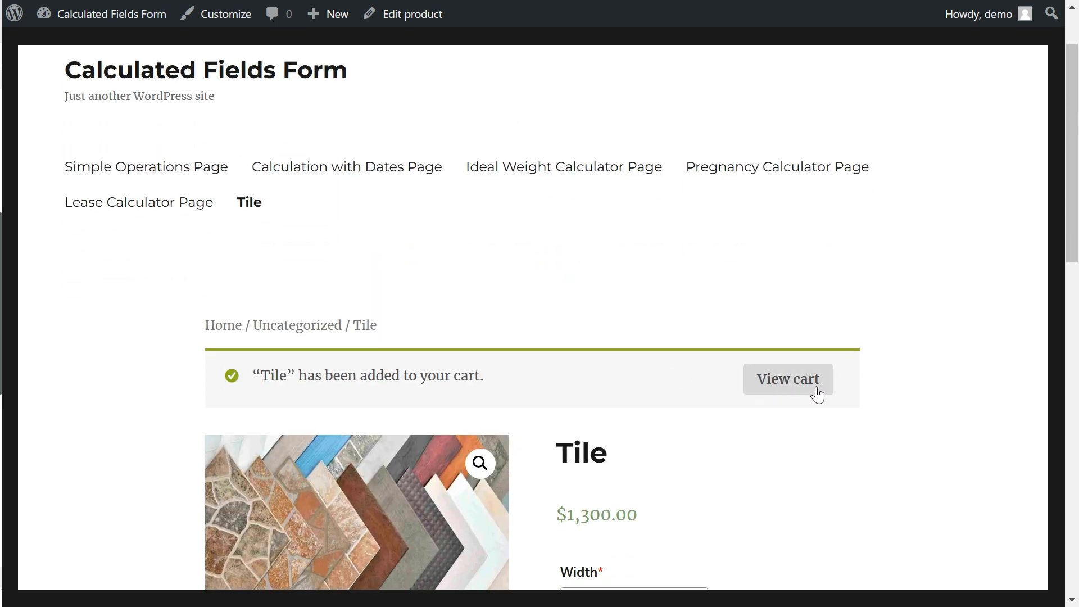
click(788, 378)
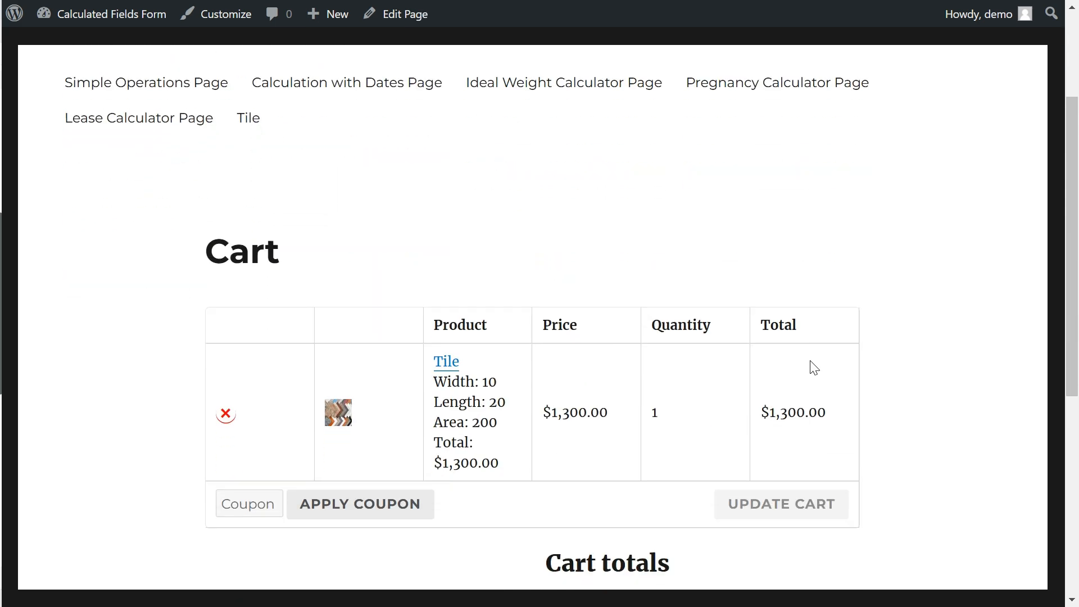
mouse_move(641, 379)
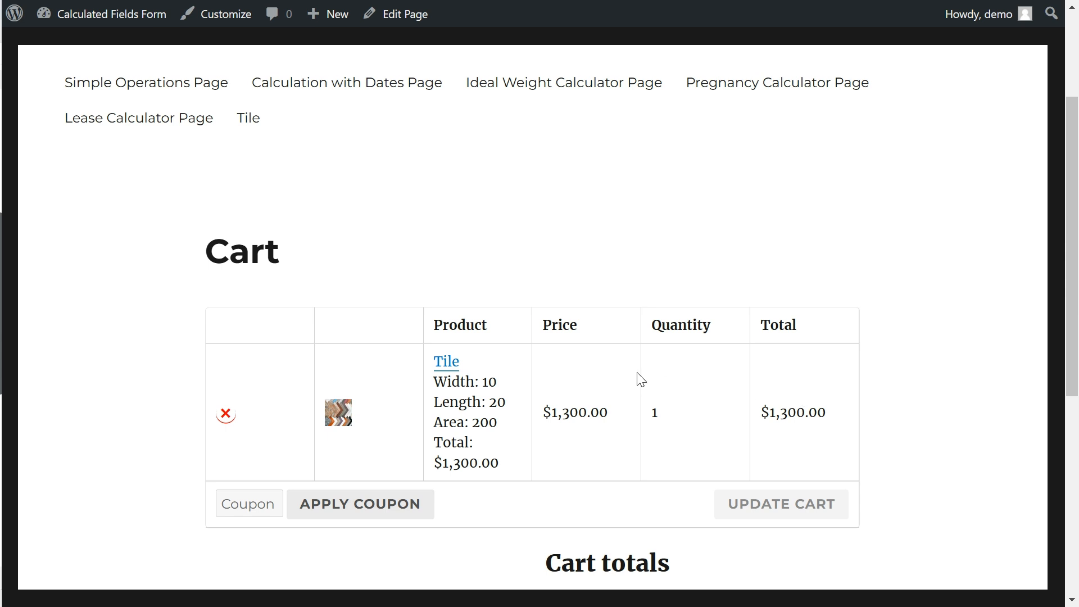